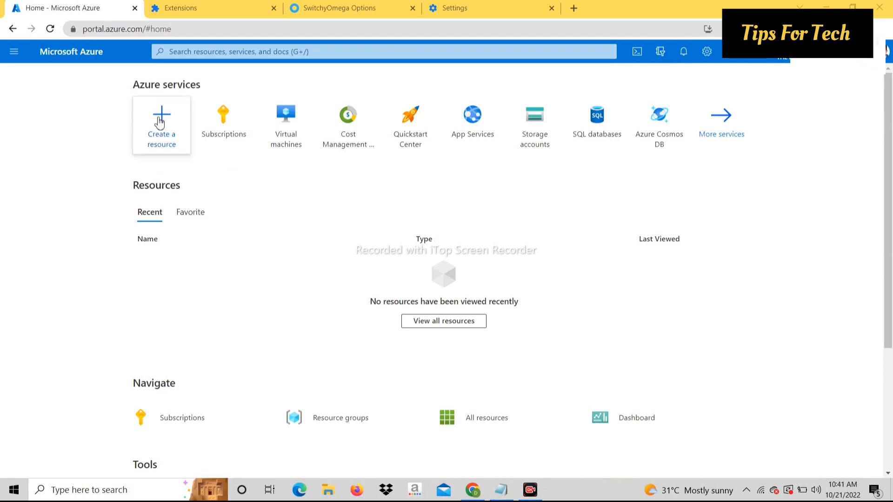
Start 'Create a resource' from the Azure home page services.
click(161, 120)
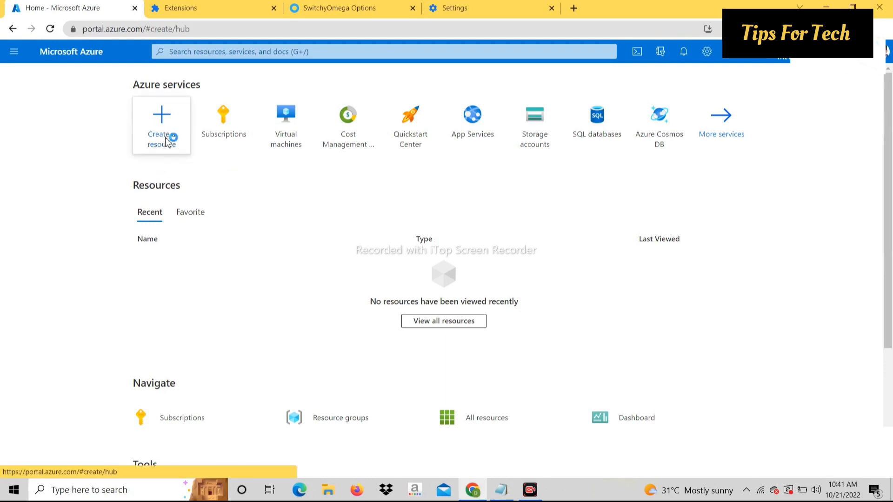
click(161, 124)
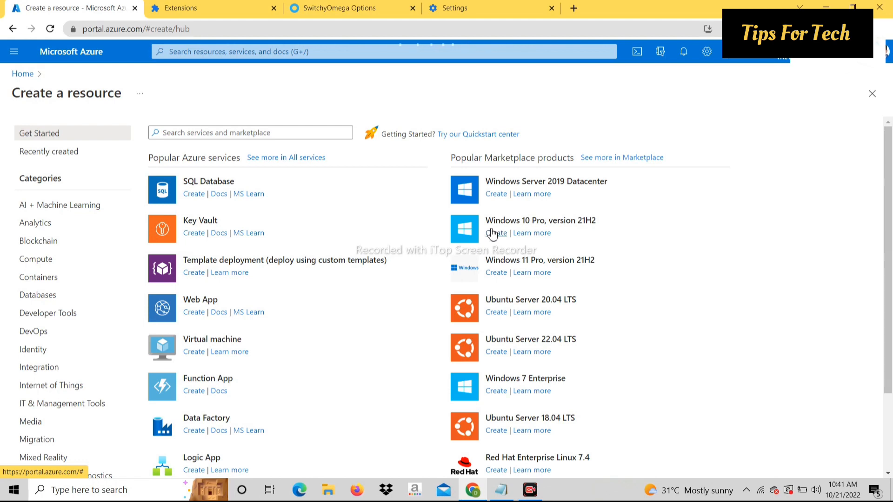
Create a Windows 10 Pro, version 21H2 VM with a new resource group named test.
click(495, 232)
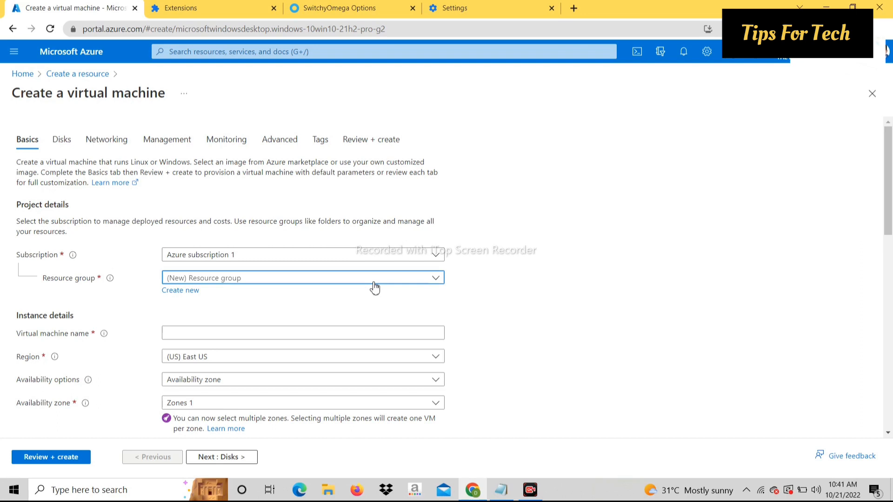
mouse_move(354, 283)
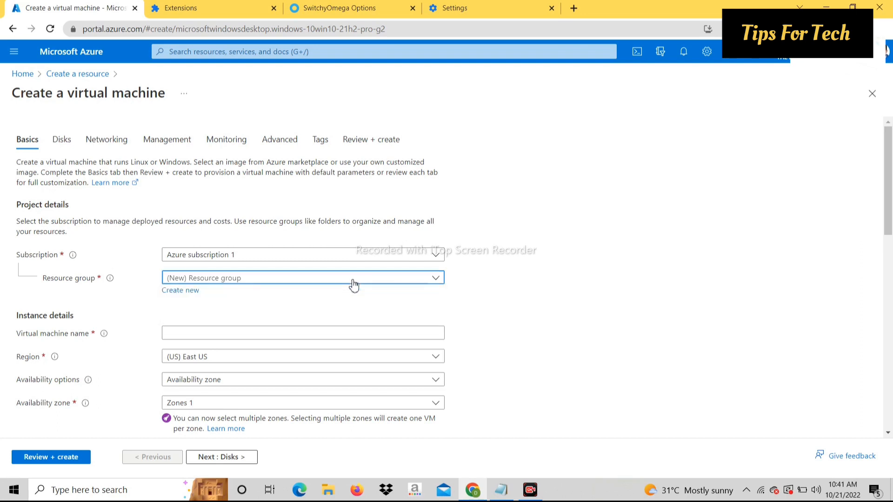
click(180, 290)
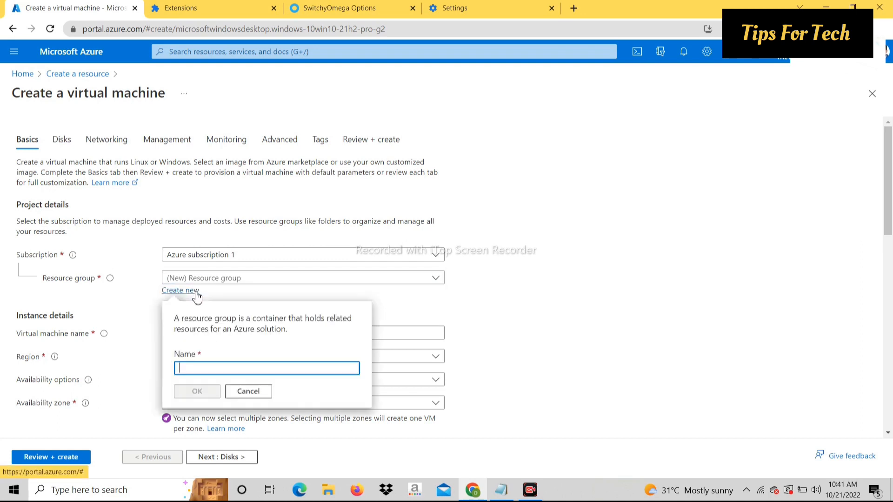
text(test)
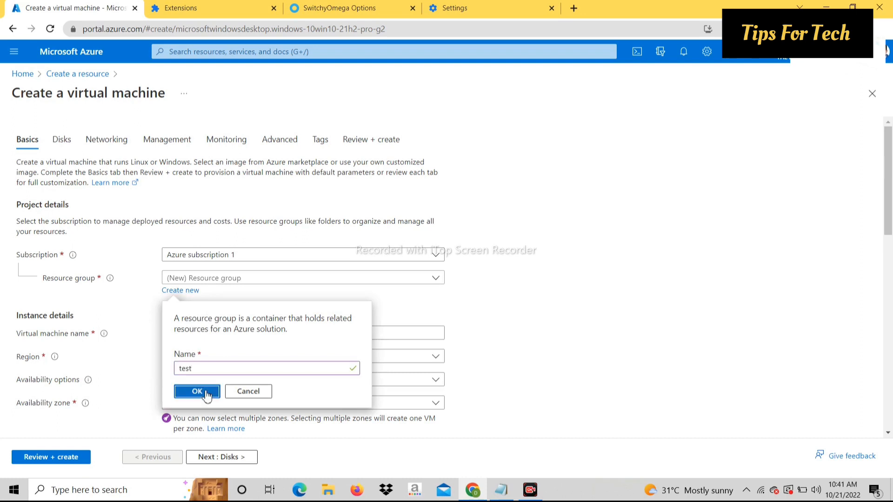
click(196, 392)
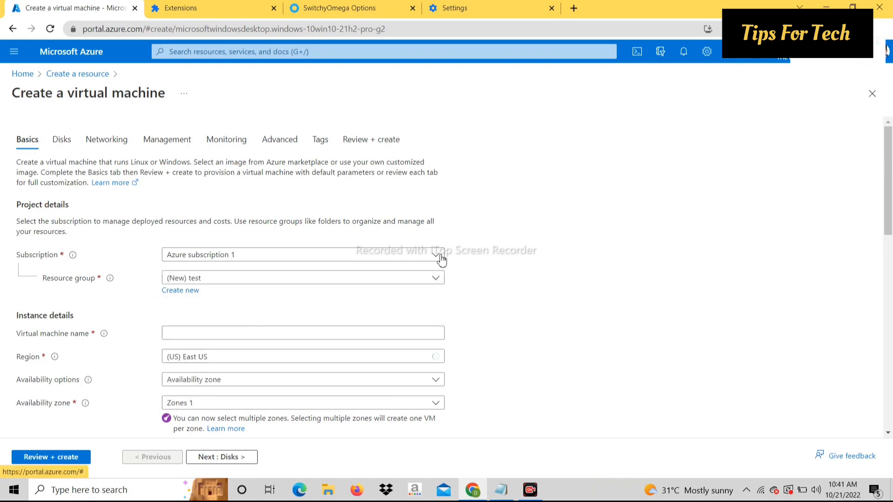
Name the virtual machine test and keep (US) East US as its region.
scroll(down, 3)
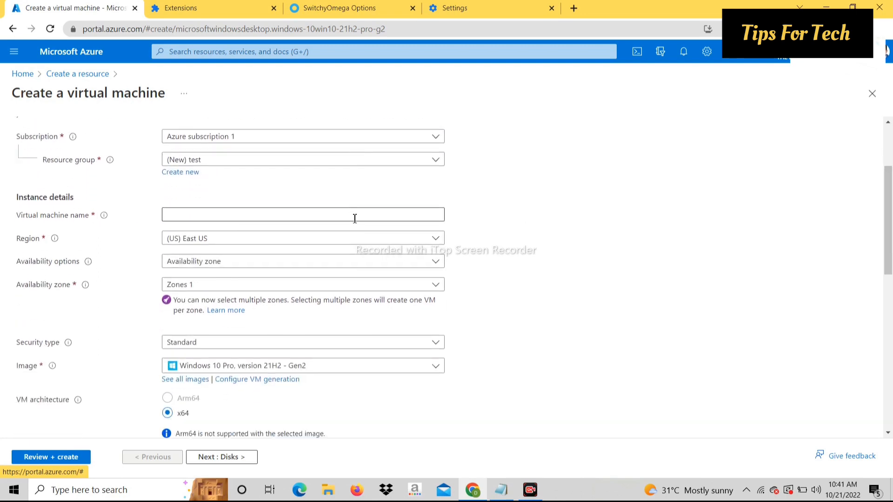
text(tesy)
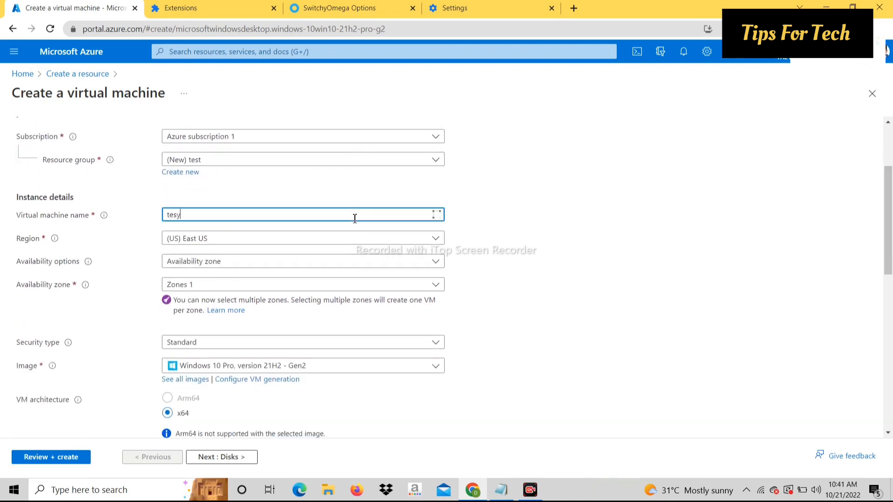
text(test)
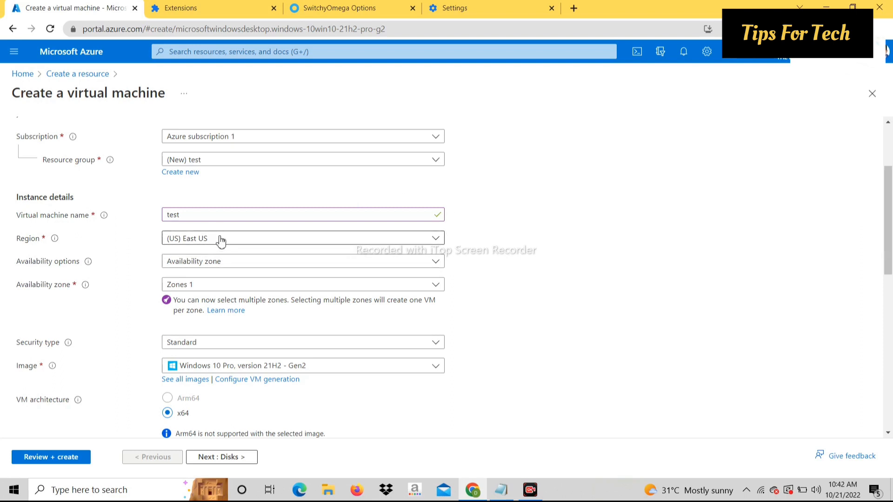
click(302, 238)
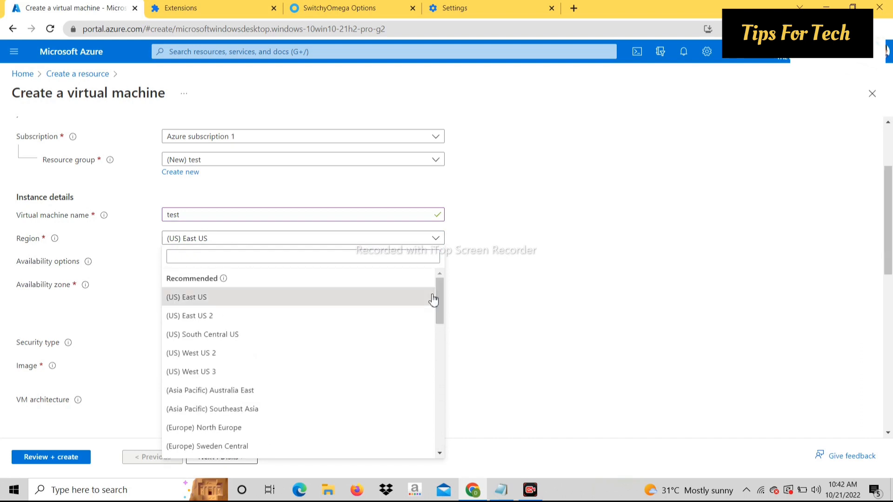
click(186, 296)
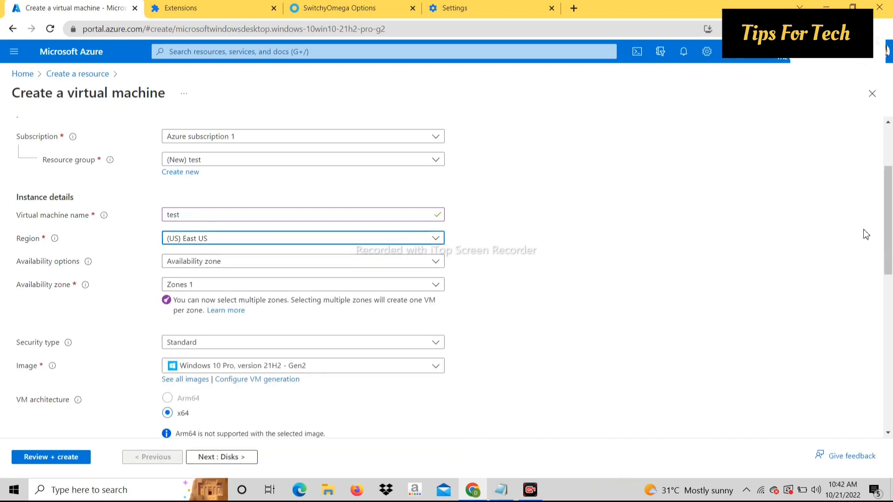
Select the Windows 10 Pro operating system image for the machine.
scroll(down, 3)
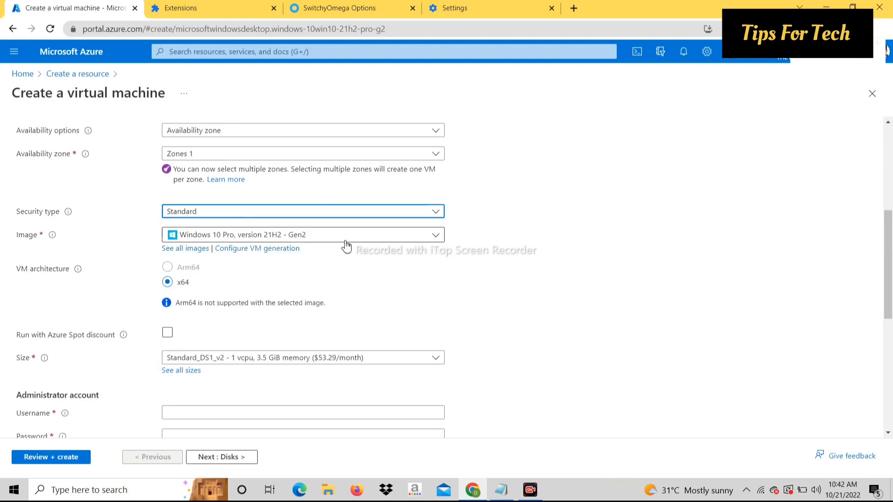
click(302, 235)
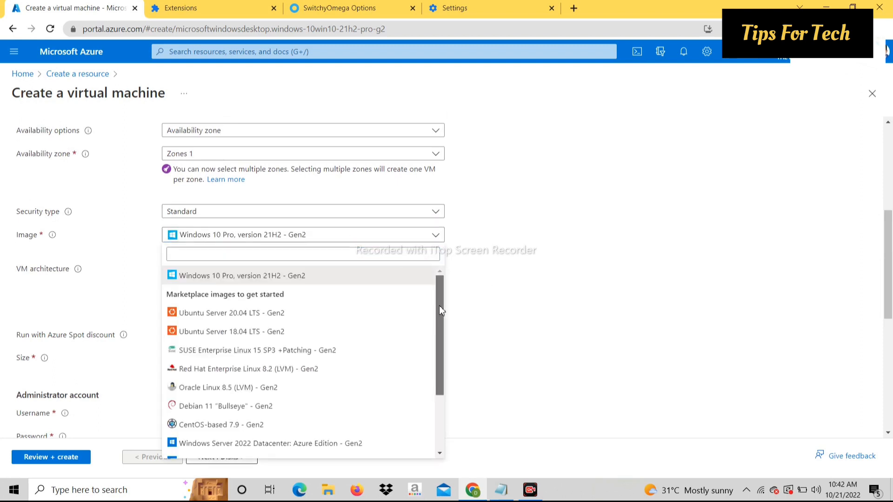
scroll(down, 3)
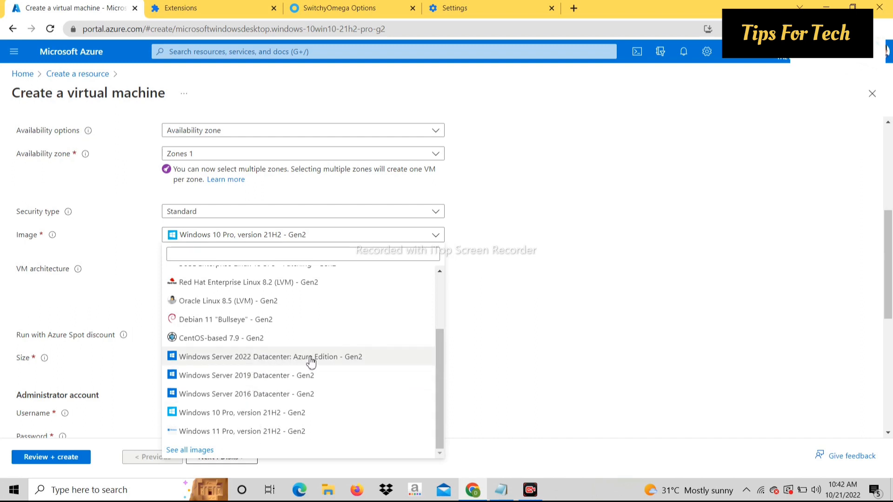
click(278, 357)
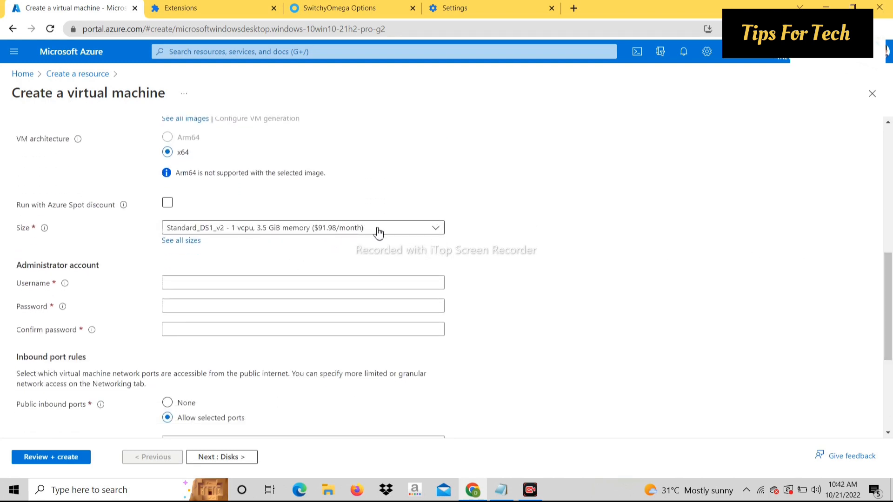
Choose the Standard_D4s_v3 size with 4 vCPUs and 16 GiB memory.
click(302, 227)
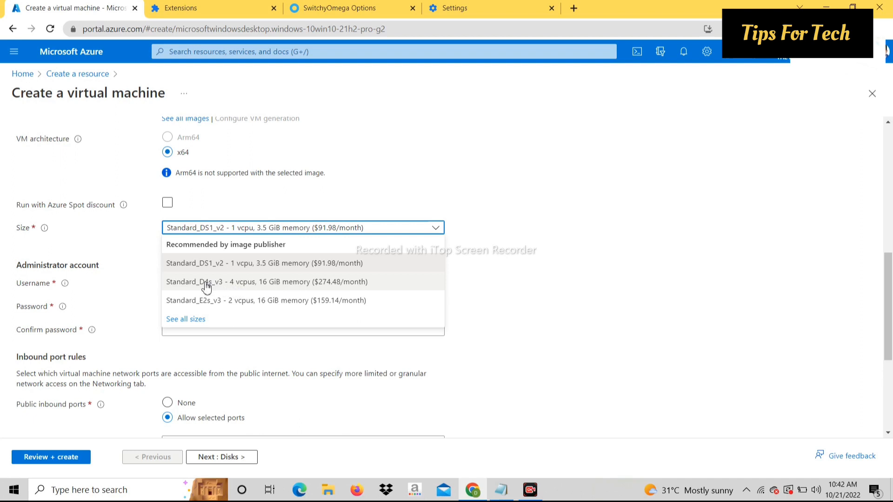
click(267, 282)
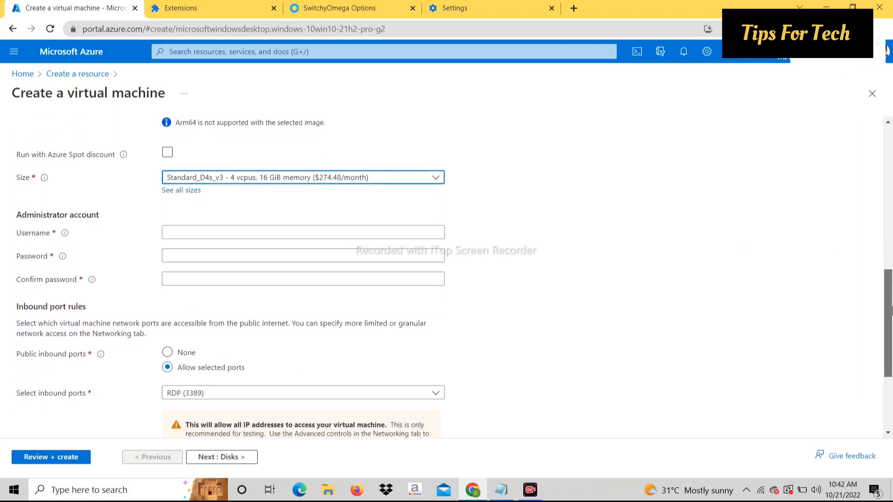
scroll(down, 3)
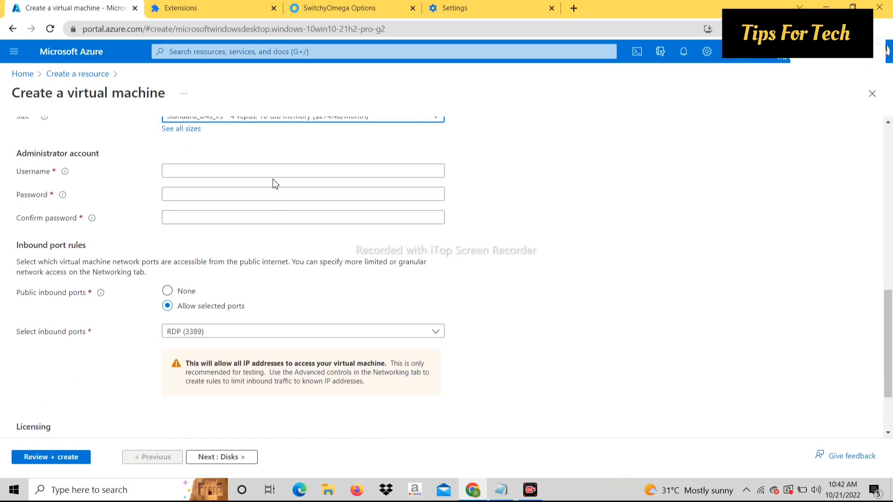
Enter the administrator username and password with confirmation.
click(302, 170)
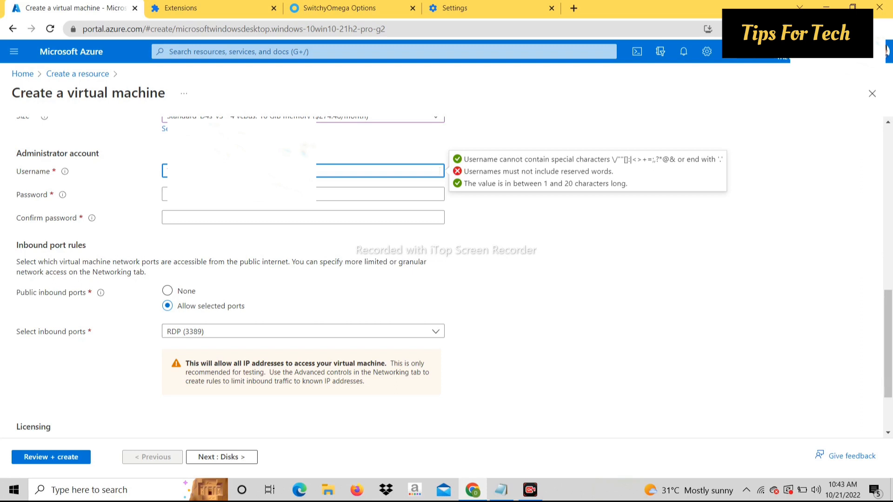
click(302, 193)
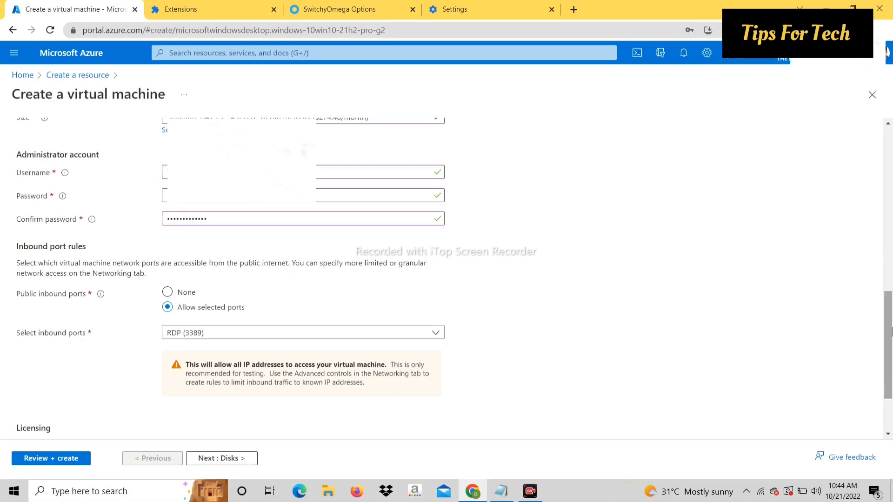
scroll(down, 3)
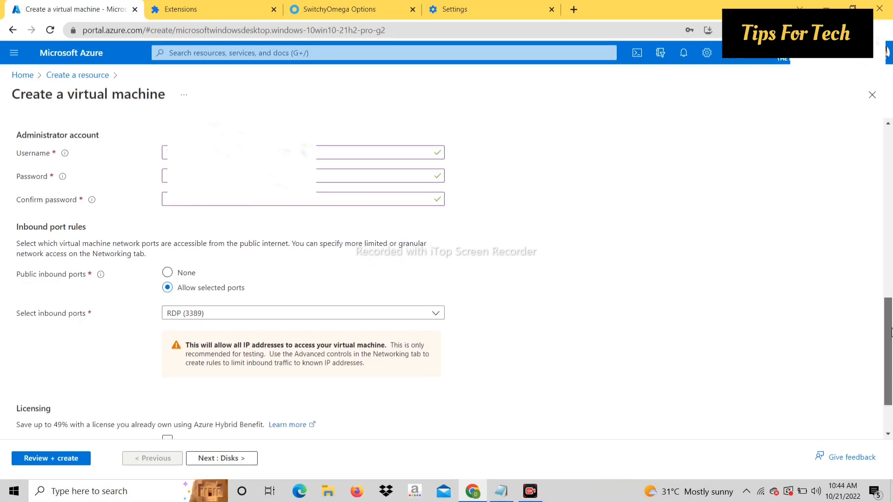
scroll(down, 3)
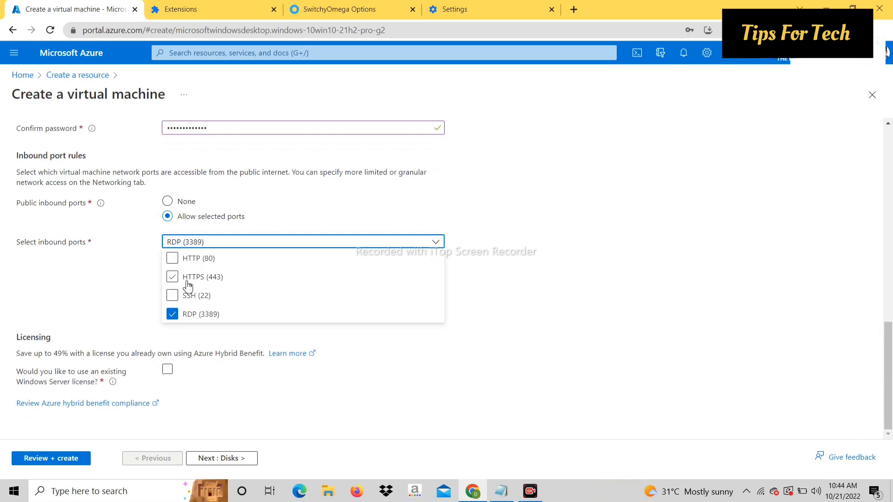
Allow inbound SSH and HTTPS ports and confirm an existing Windows Server license.
click(172, 295)
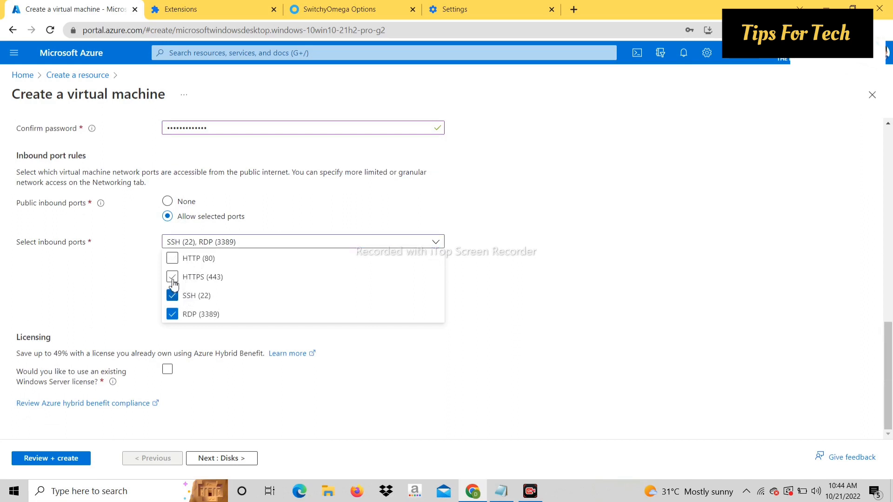
click(172, 258)
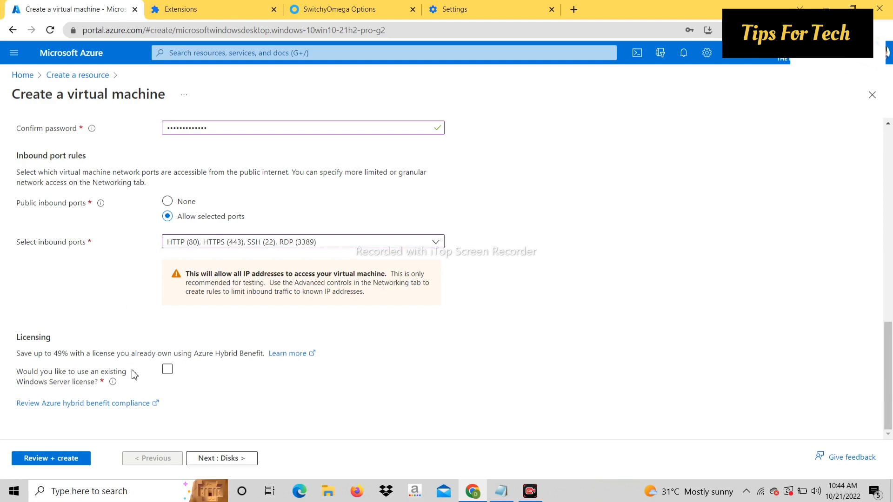
click(167, 369)
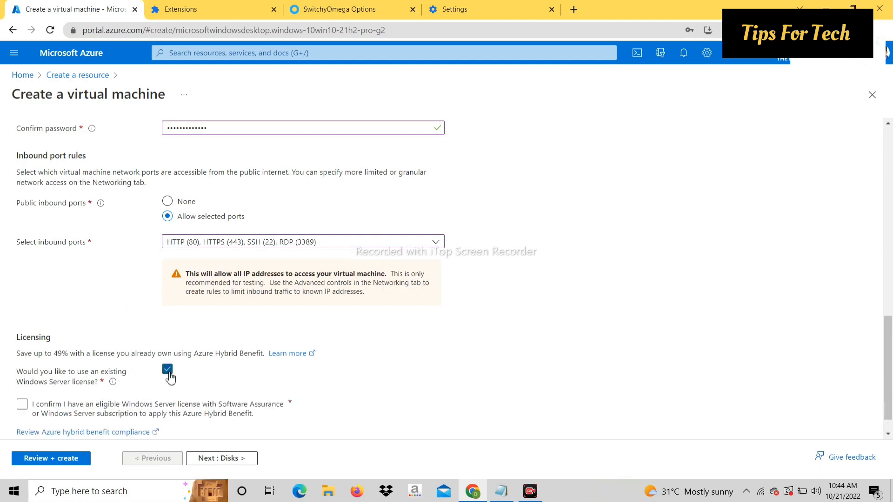
click(22, 403)
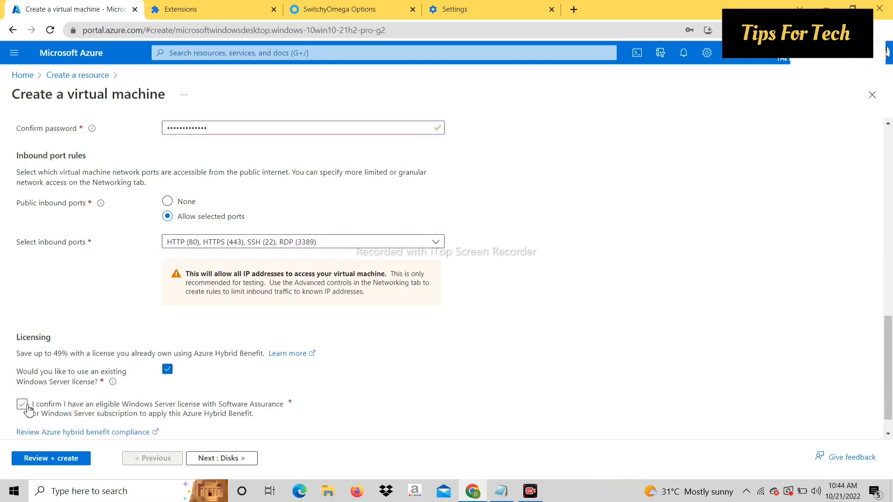
click(22, 405)
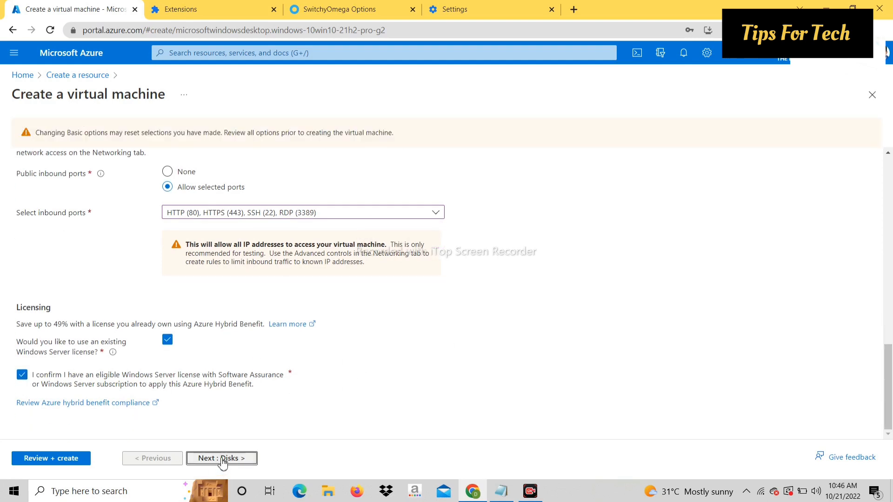
On the Disks step, set the OS disk type to Standard SSD (locally-redundant storage).
click(221, 458)
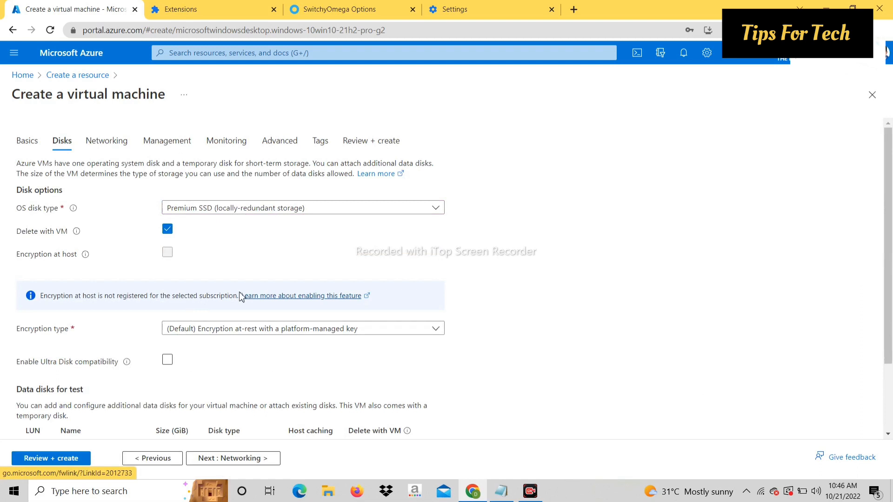
mouse_move(203, 218)
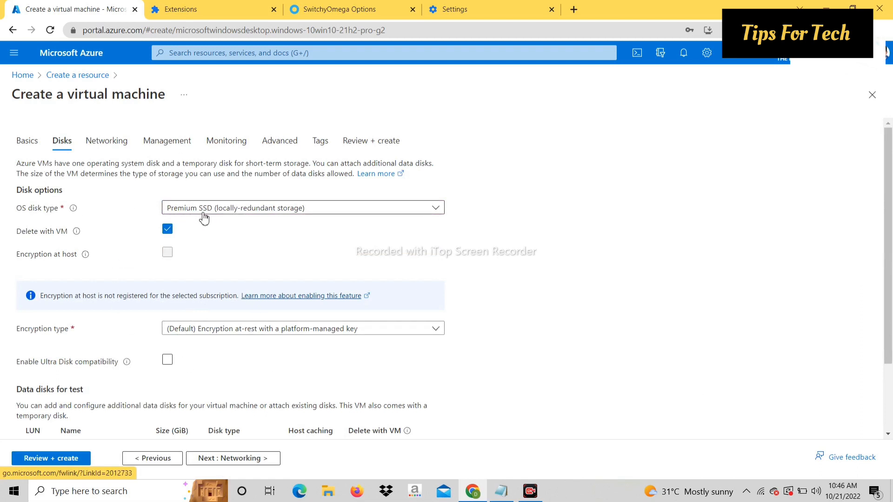
click(302, 207)
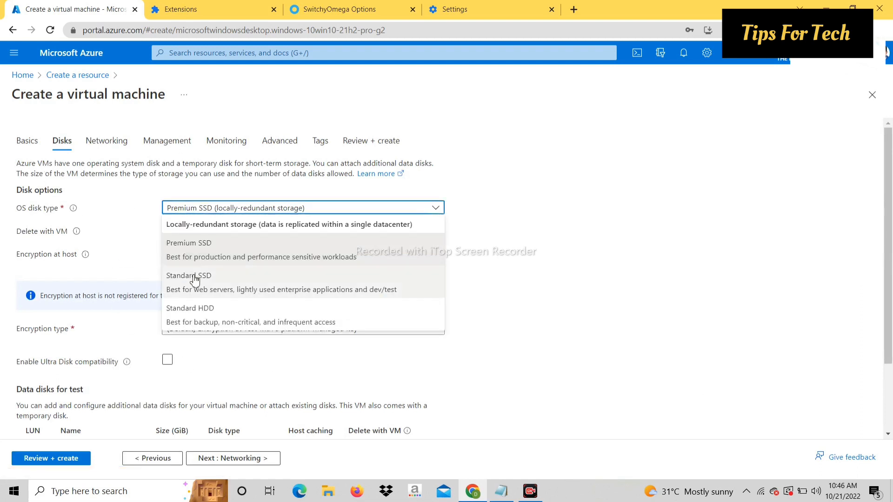
click(189, 276)
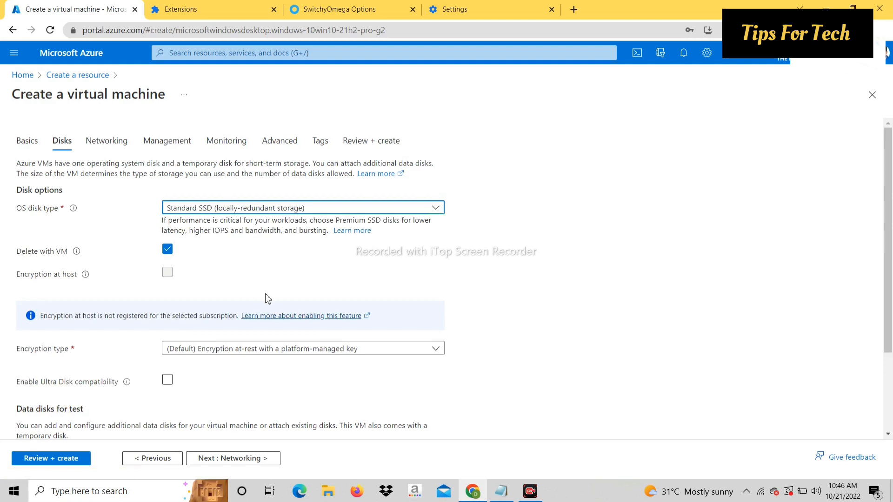
mouse_move(371, 140)
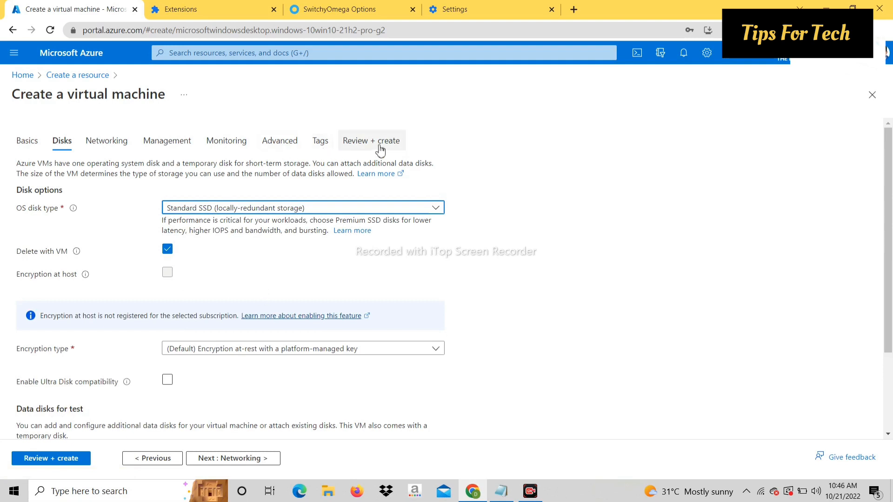
Go to Review + create and wait for validation of the settings.
click(371, 141)
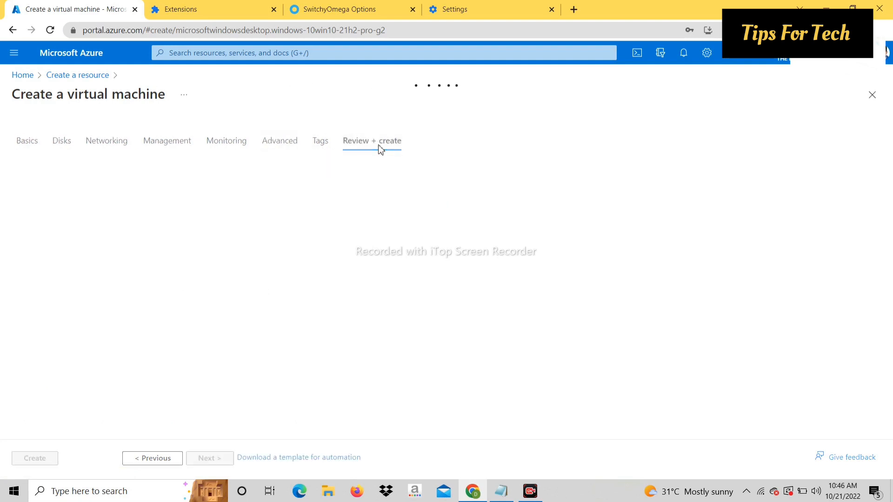
click(371, 140)
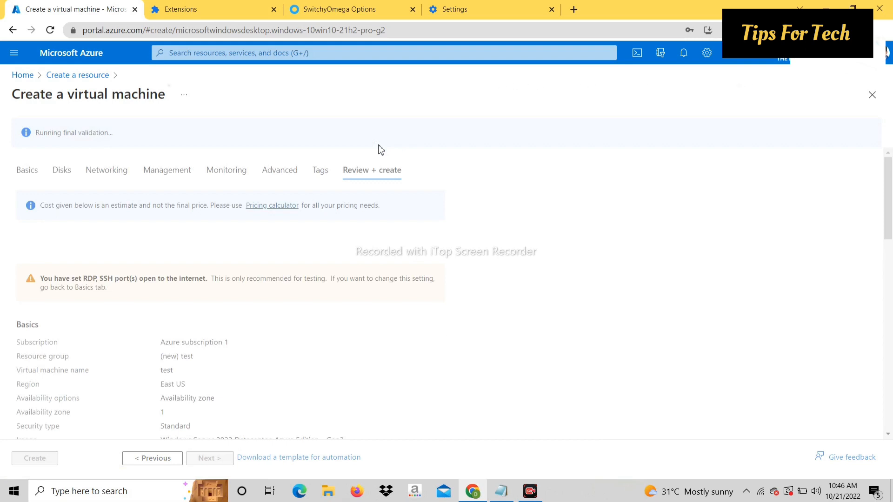
mouse_move(259, 290)
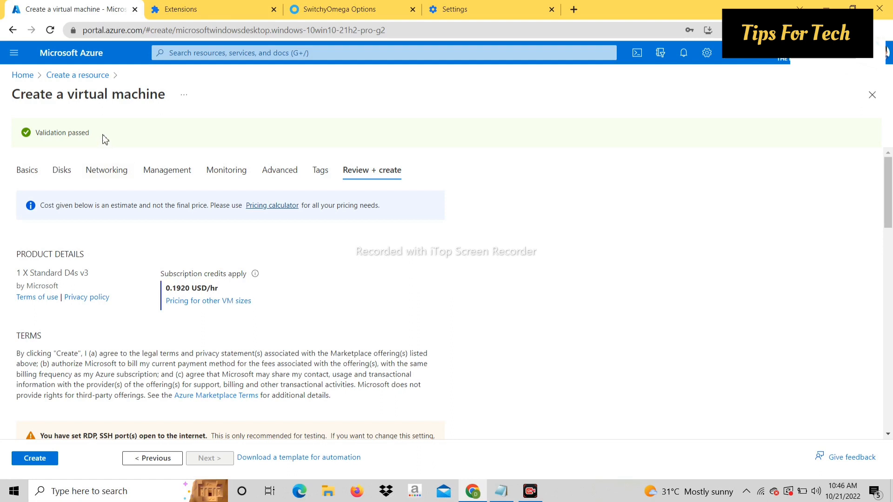
mouse_move(86, 155)
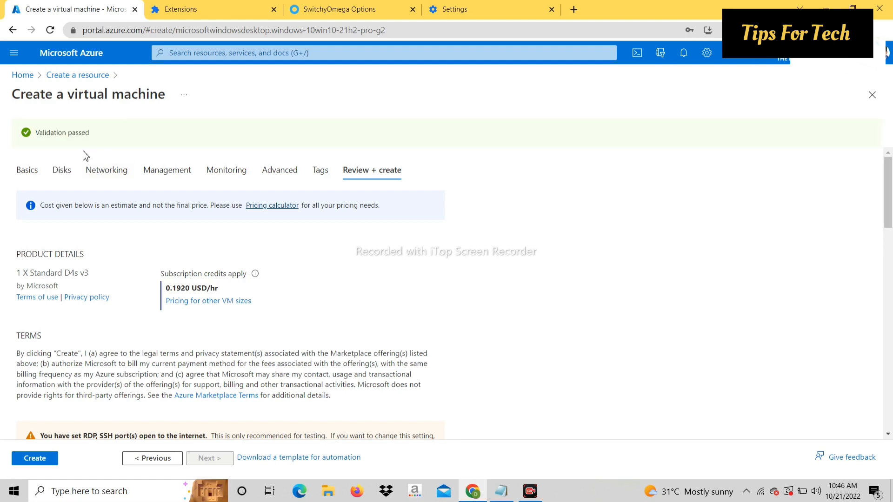
mouse_move(46, 436)
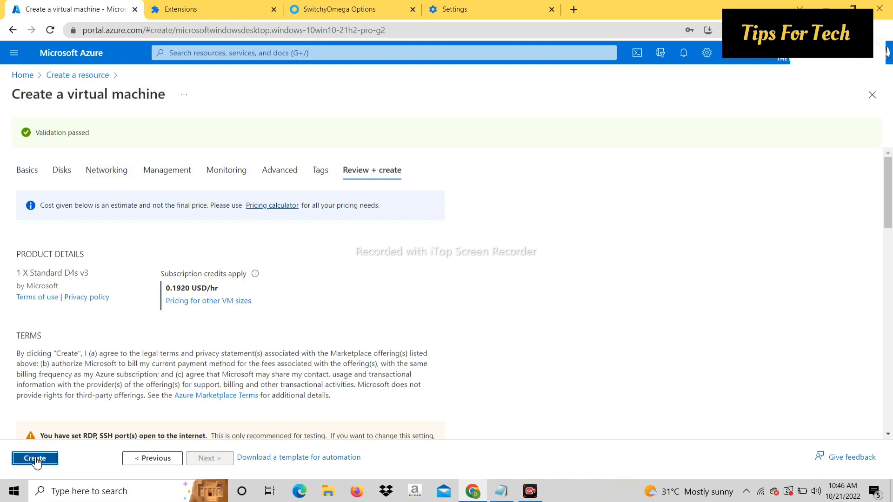
Submit the Create action to deploy the test virtual machine.
click(34, 458)
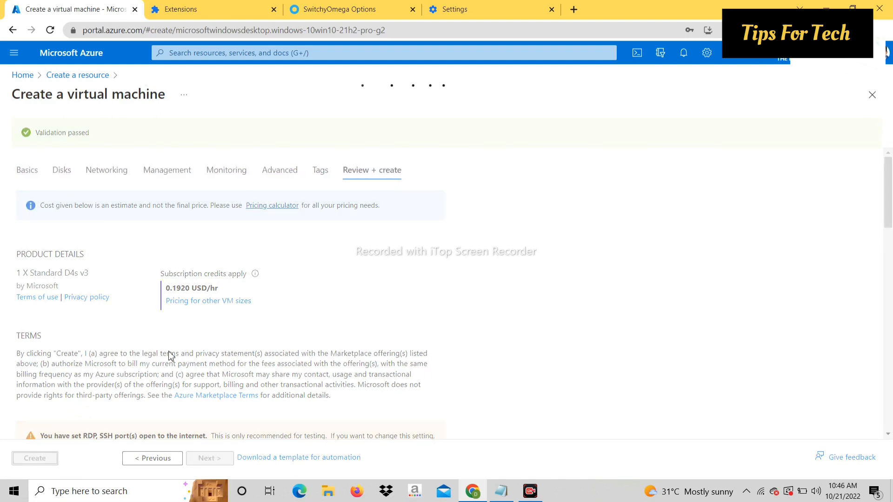
click(34, 458)
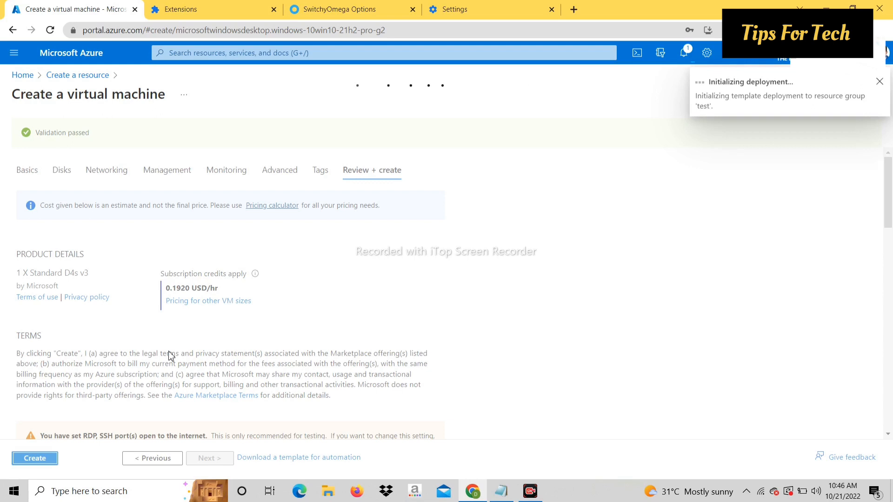
click(879, 81)
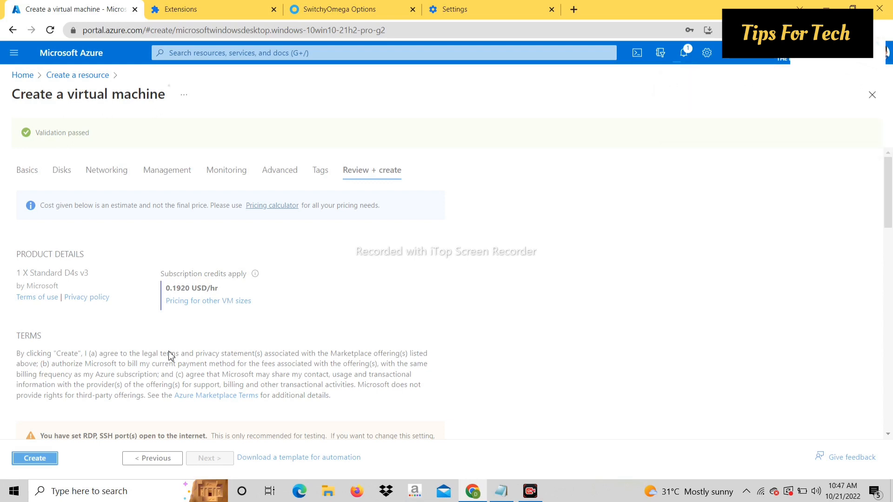
click(34, 457)
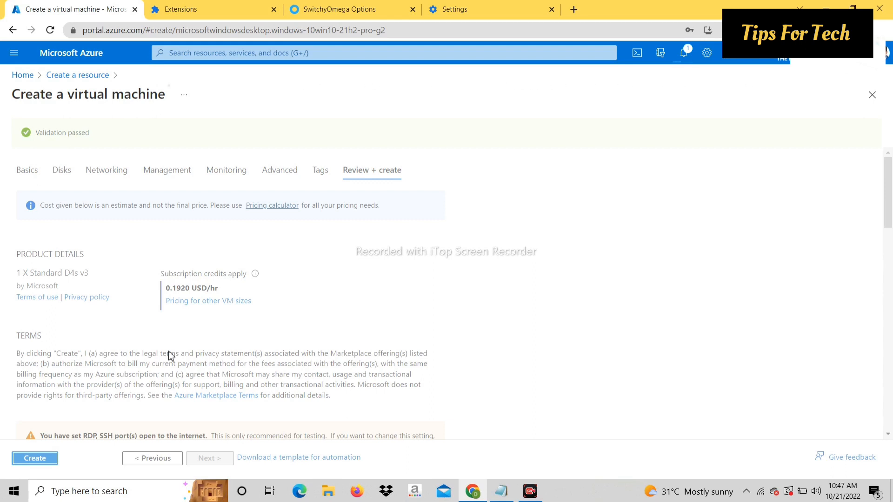
click(34, 457)
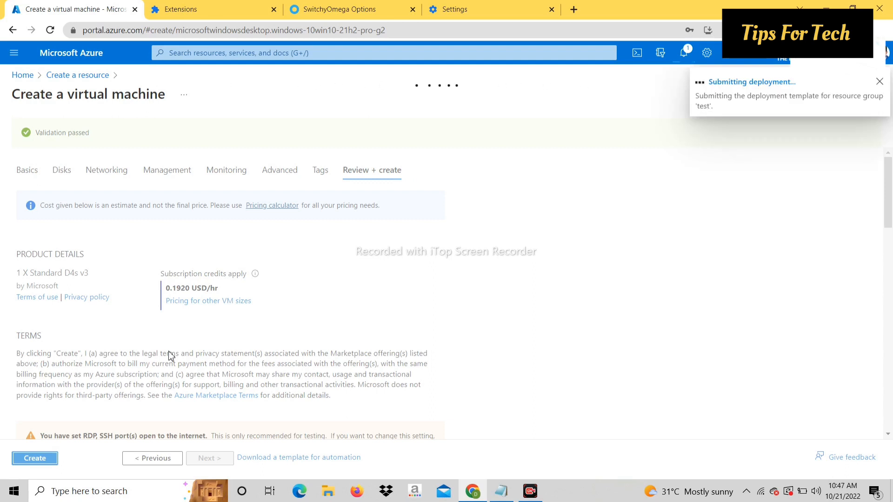
click(34, 457)
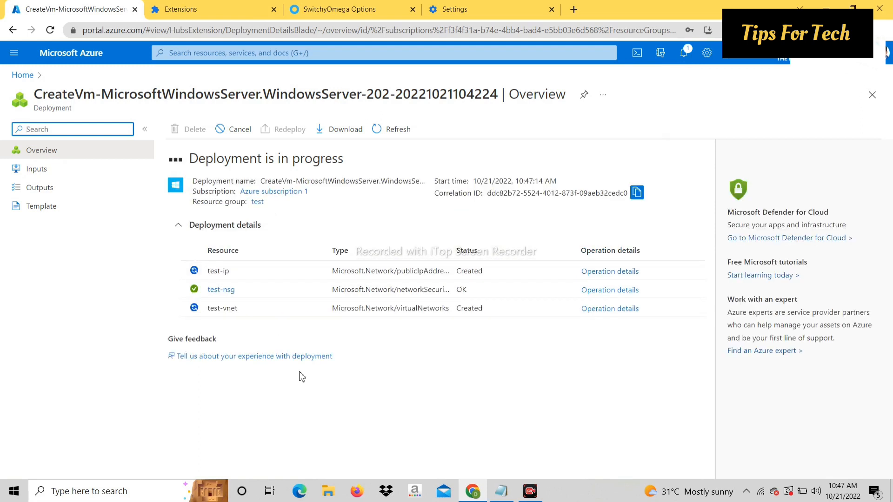
mouse_move(605, 337)
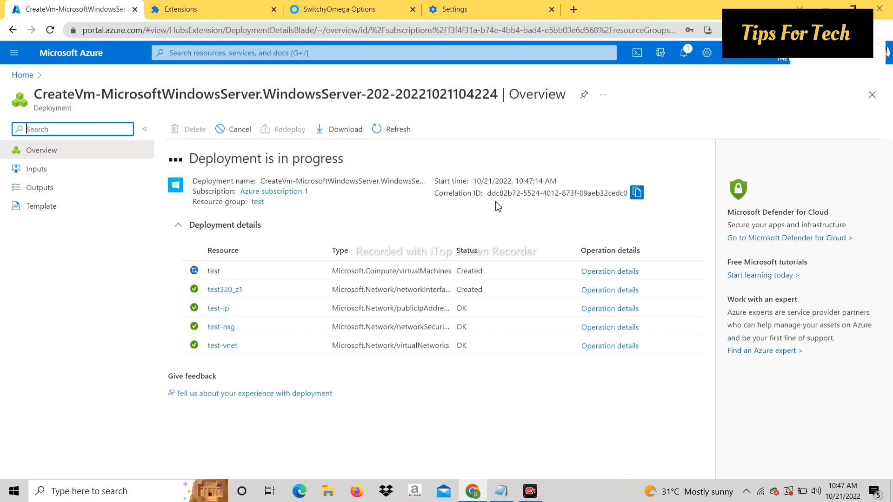
mouse_move(530, 166)
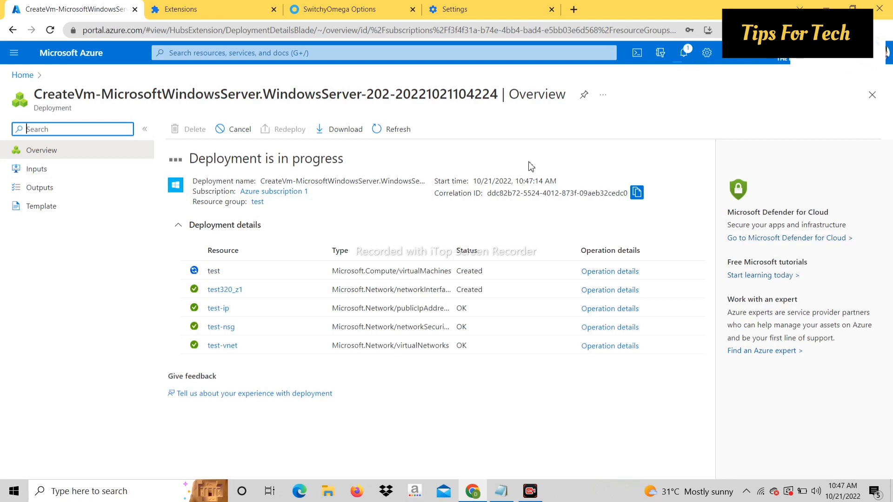
Check Notifications for 'Deployment succeeded' and dismiss the pane.
click(684, 52)
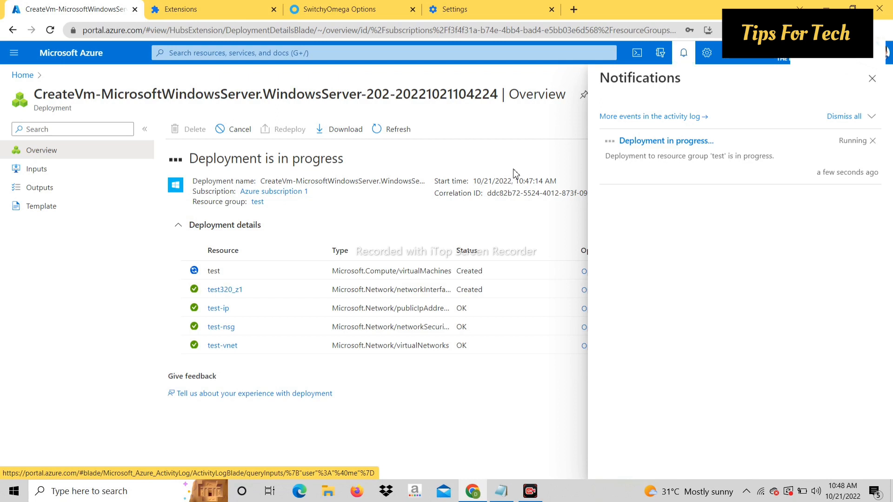
mouse_move(763, 241)
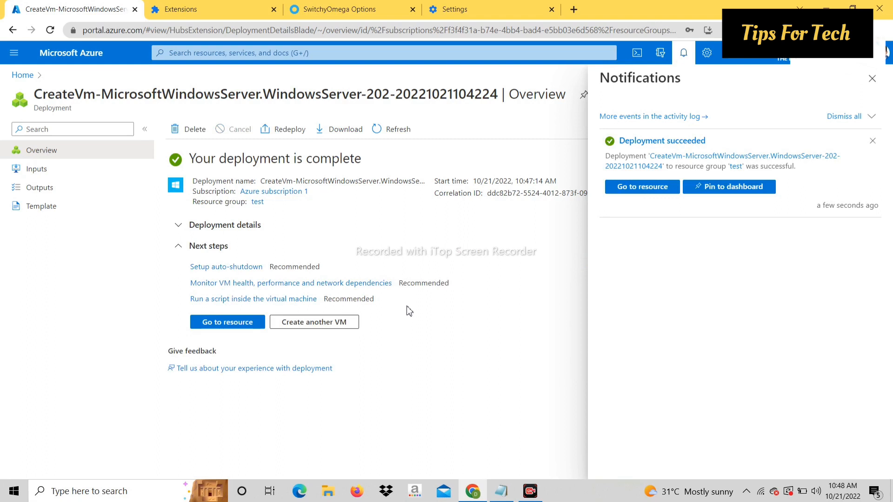
mouse_move(191, 167)
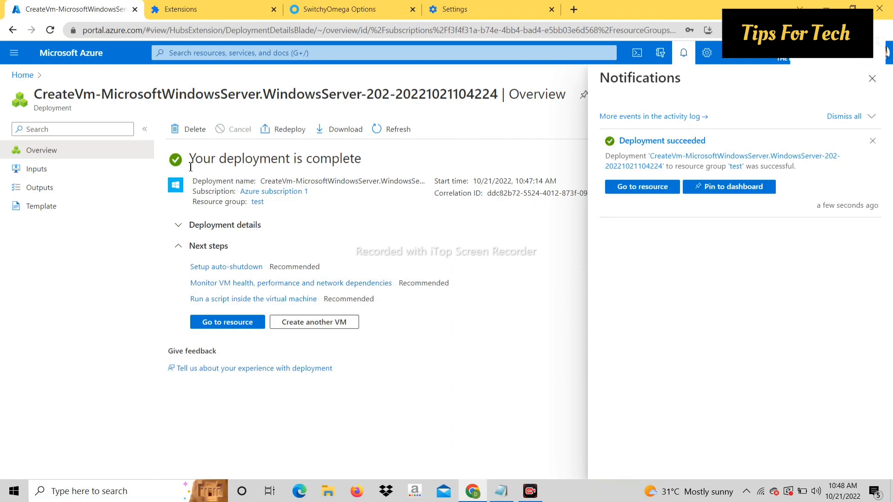
double_click(275, 158)
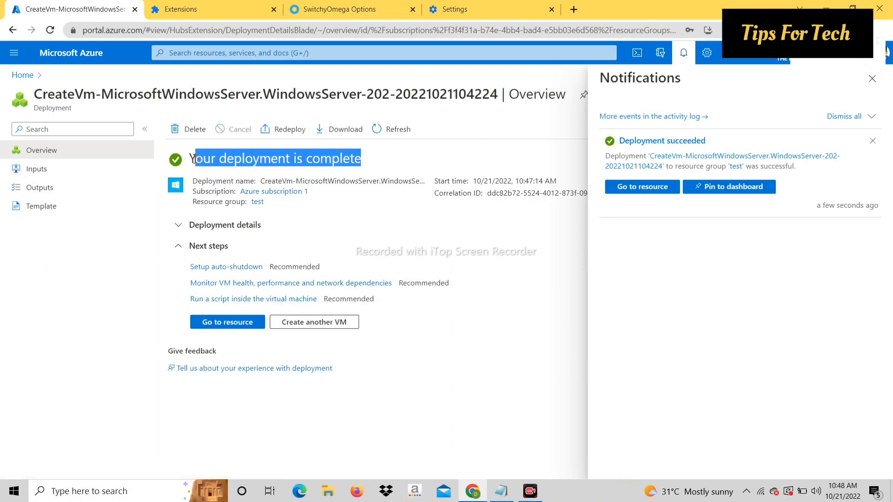
click(286, 186)
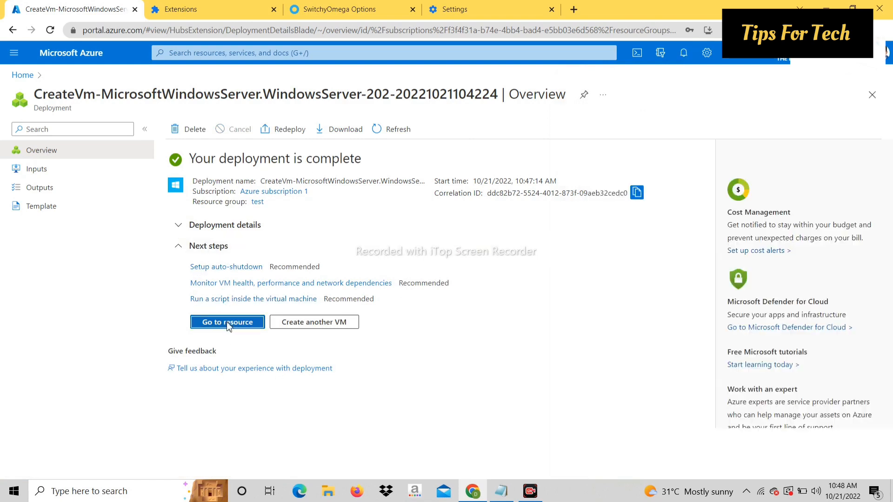
Go to the deployed test VM's overview and expand its Connect options.
click(226, 322)
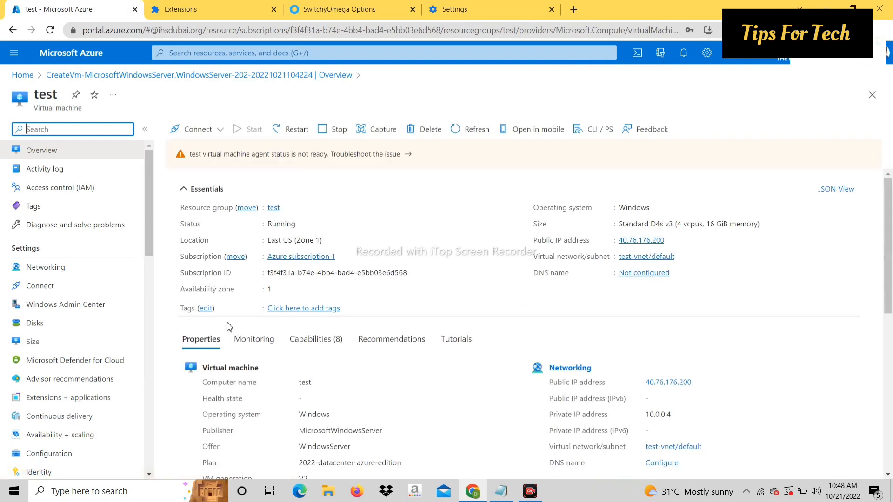
mouse_move(392, 180)
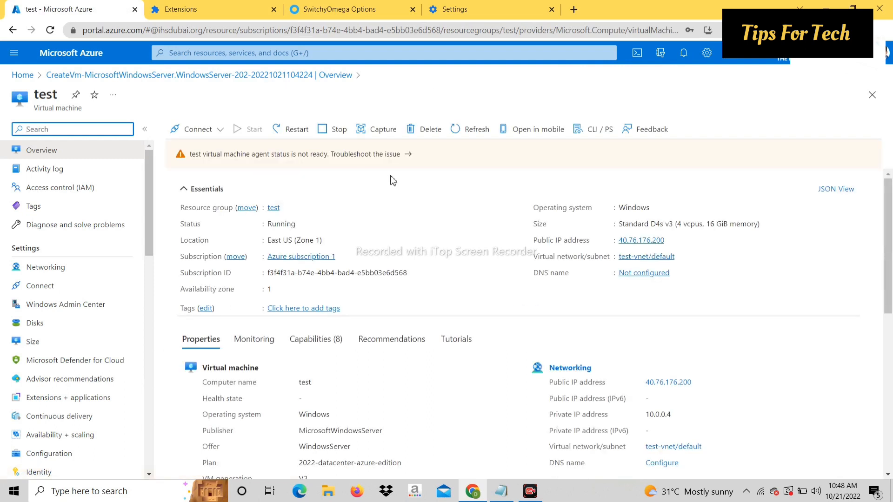
mouse_move(371, 165)
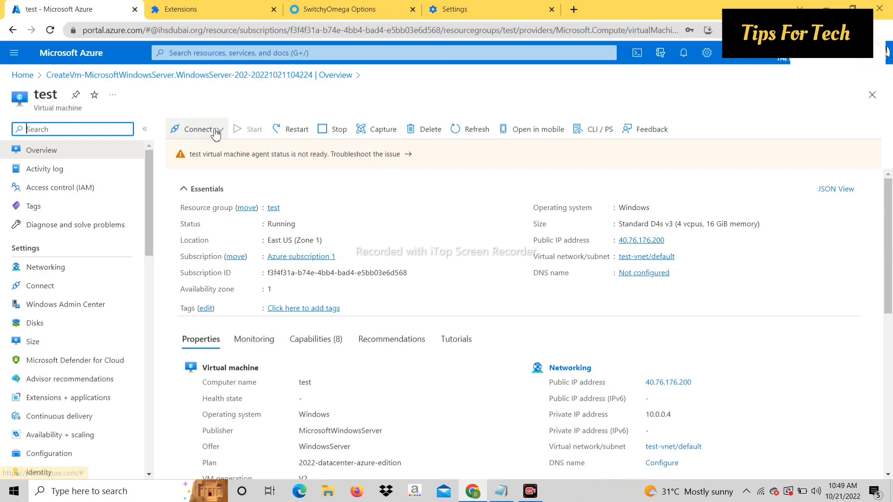
click(198, 129)
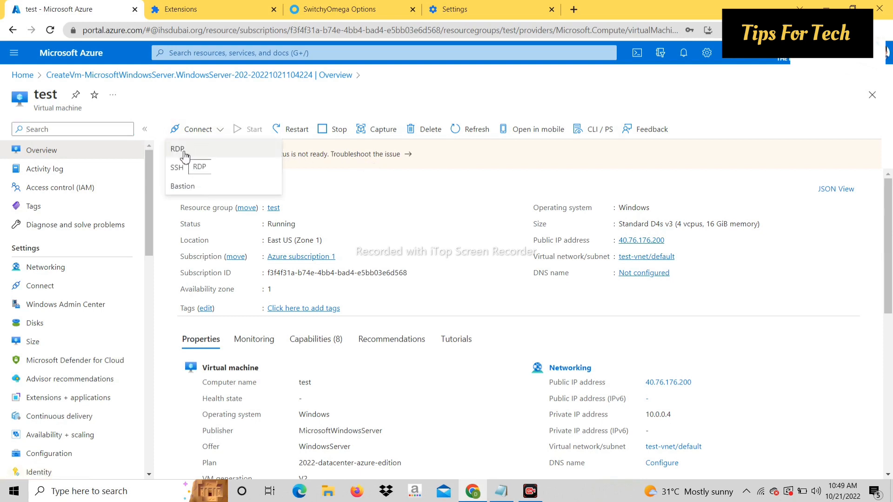
Choose the RDP connection method and download the VM's RDP file.
click(177, 149)
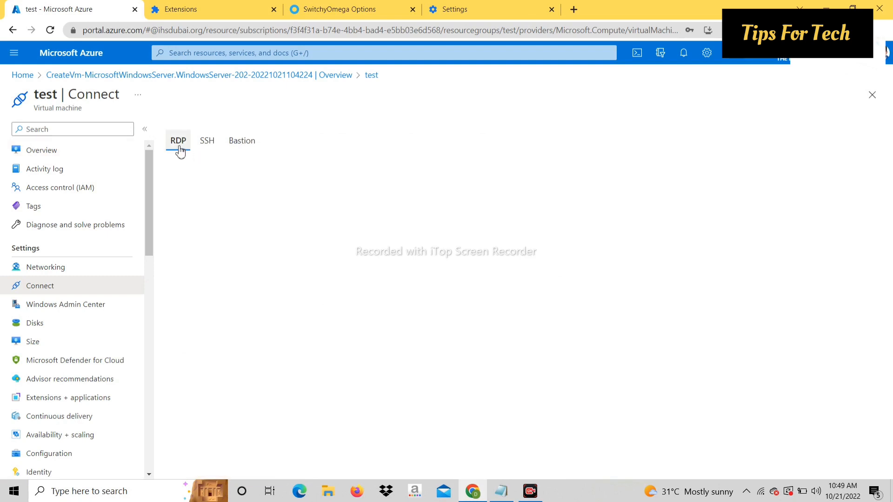
click(178, 140)
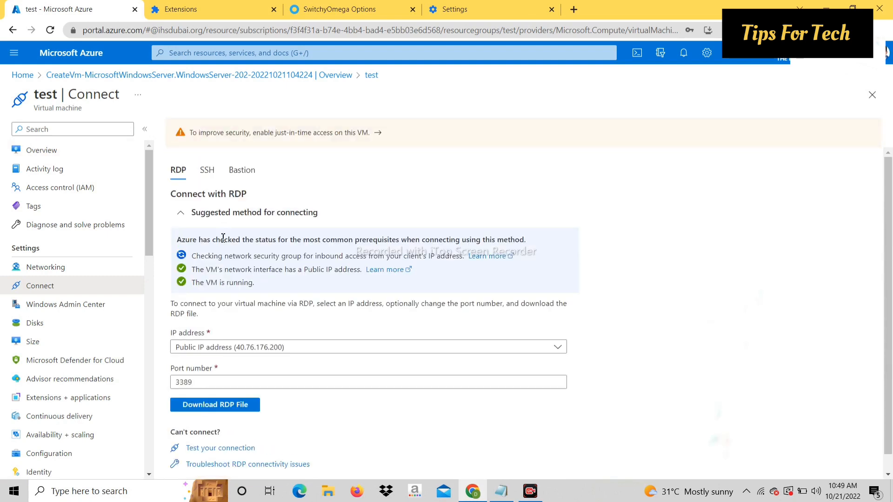
mouse_move(610, 242)
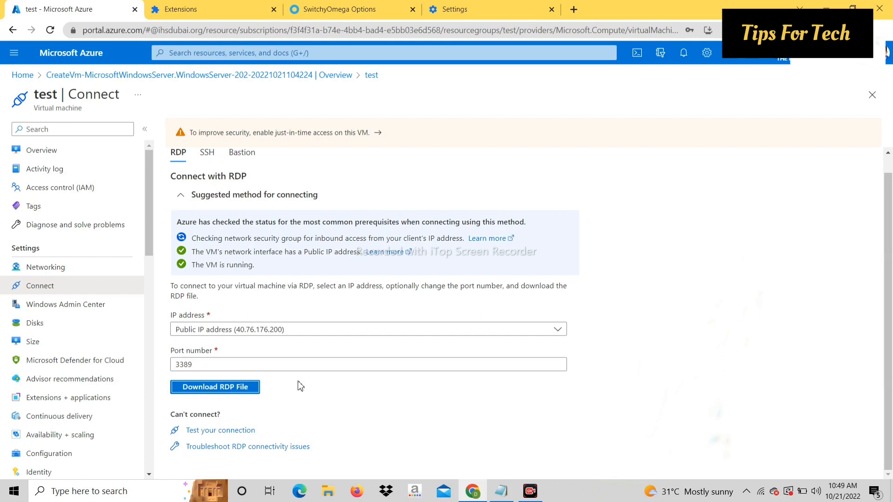
click(215, 387)
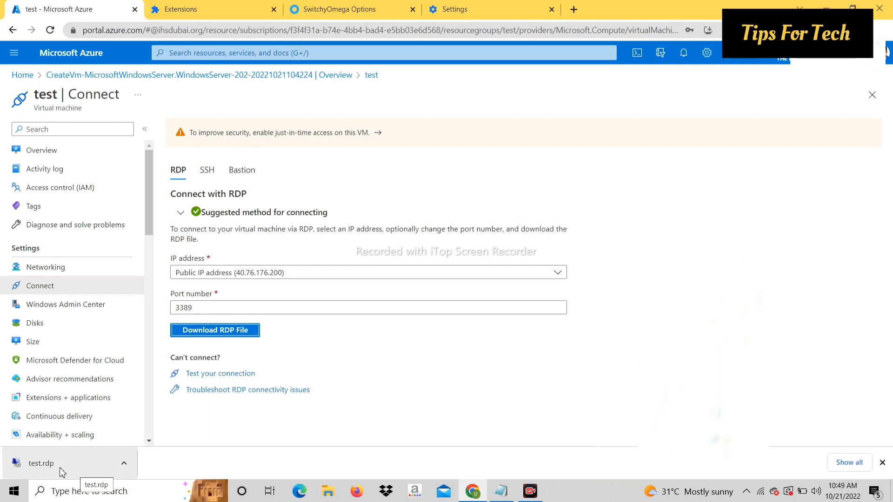
Launch the downloaded test.rdp and connect through the certificate warning.
click(41, 463)
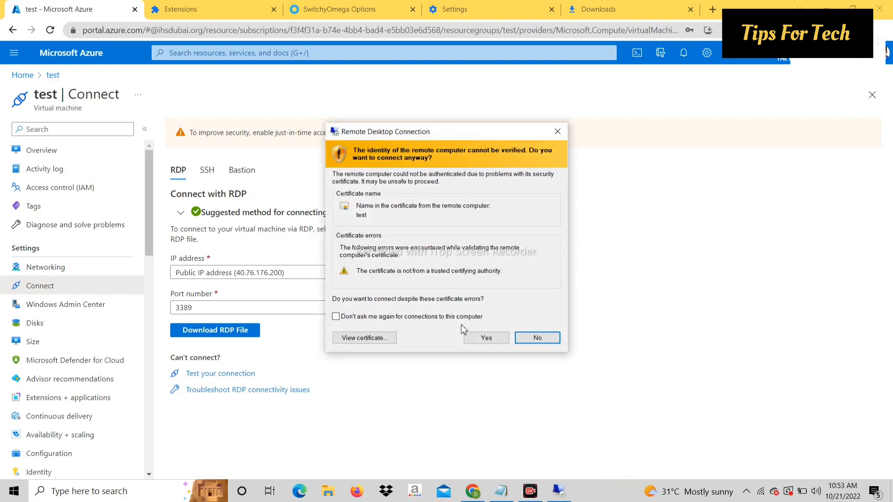
click(485, 338)
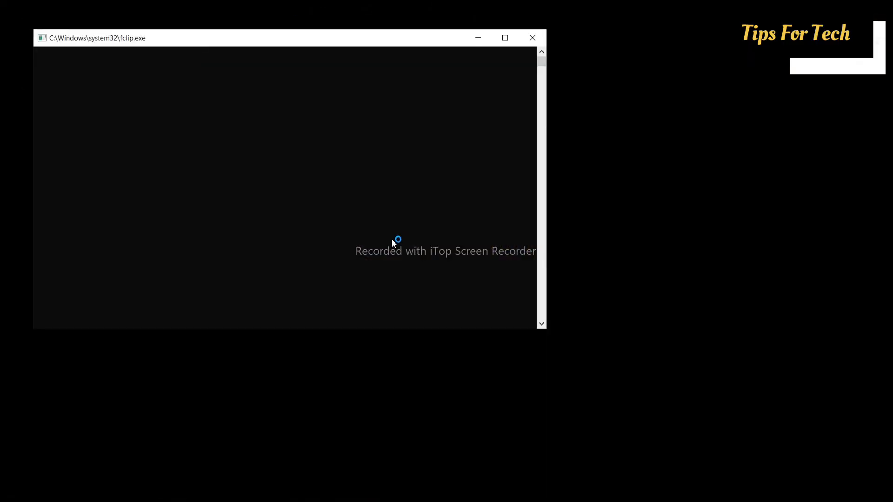
Refresh the remote Windows Server desktop and bring up its Start menu.
click(532, 37)
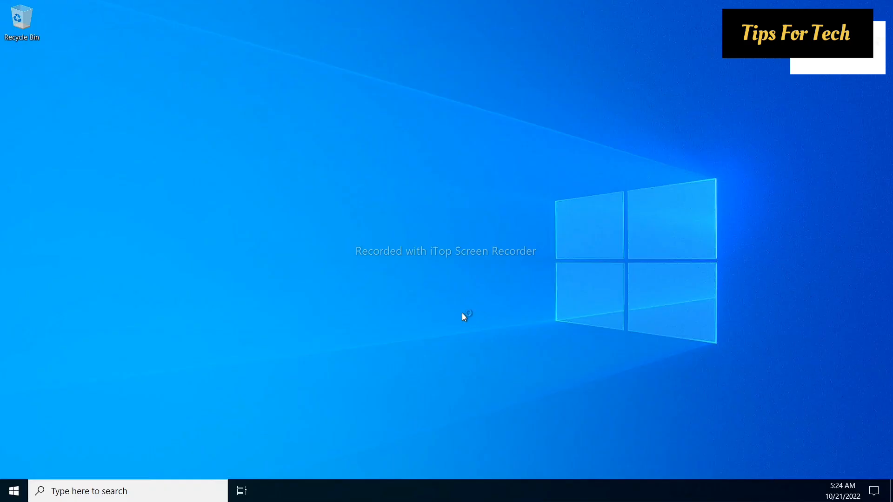
mouse_move(297, 129)
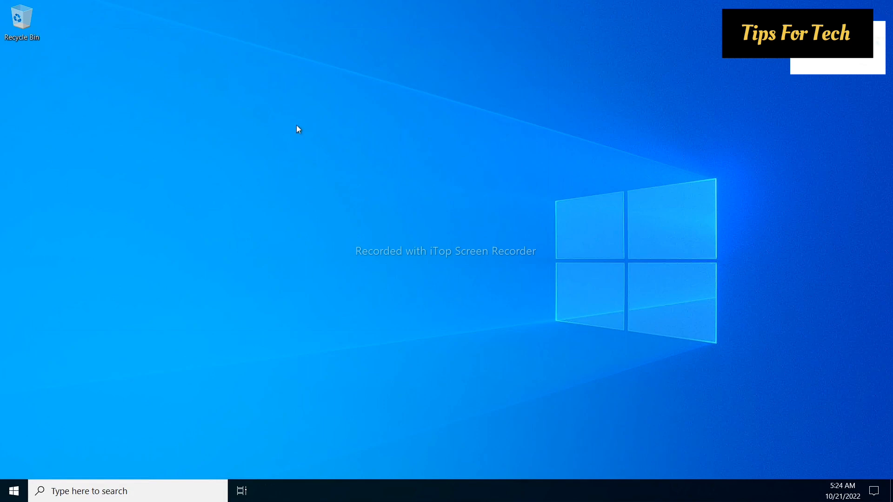
right_click(296, 129)
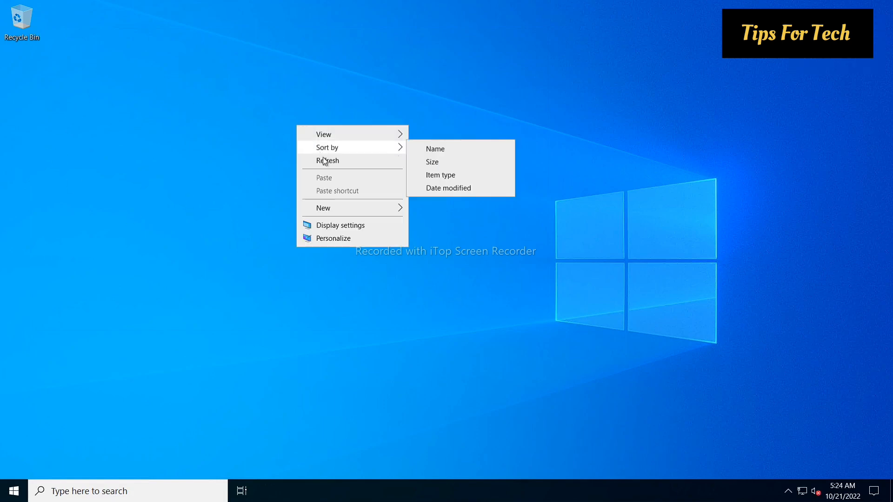
click(30, 463)
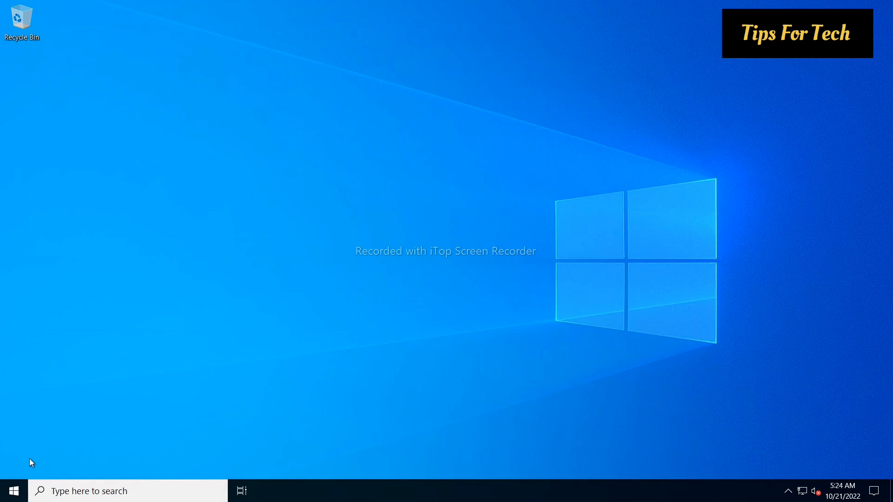
click(13, 490)
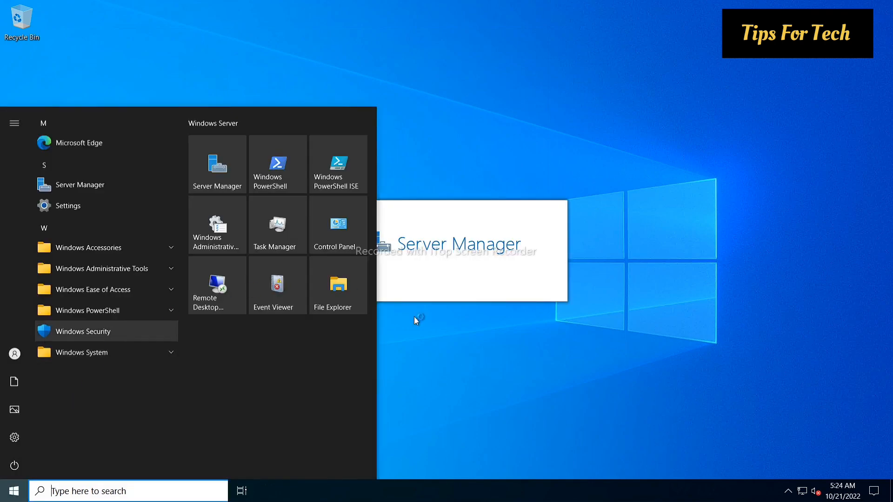